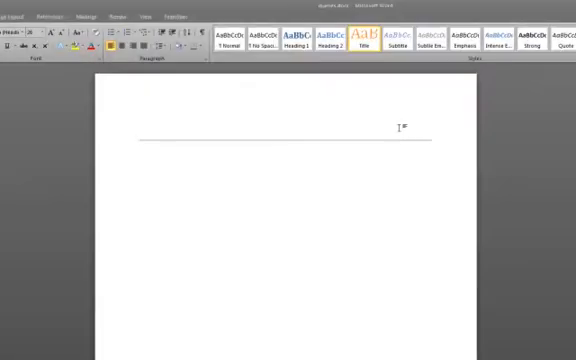
- Type 'Queries?' as the document's Title heading
{"action": "type", "text": "Queries"}
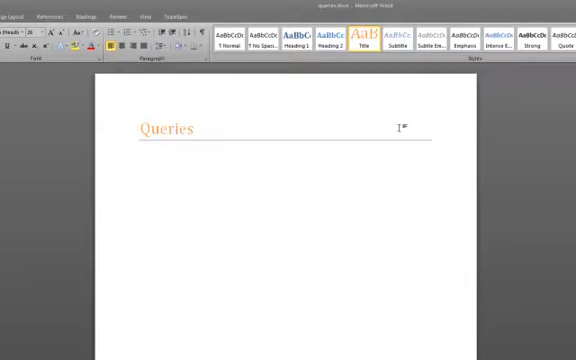
{"action": "type", "text": "?"}
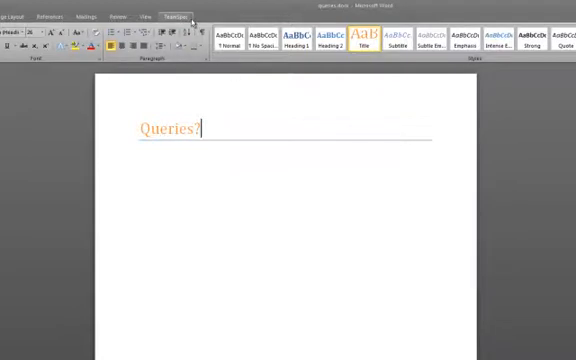
- Open the TeamSpec Work Item Queries manager showing the 'Skin related WIs' query
{"action": "left_click", "coordinate": [181, 16]}
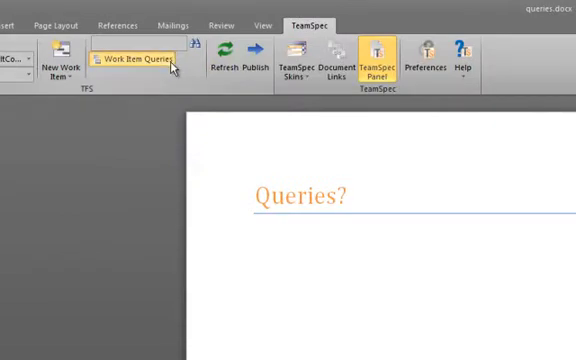
{"action": "left_click", "coordinate": [138, 68]}
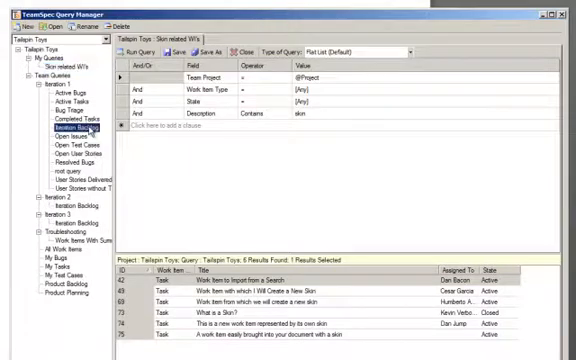
{"action": "left_click", "coordinate": [72, 126]}
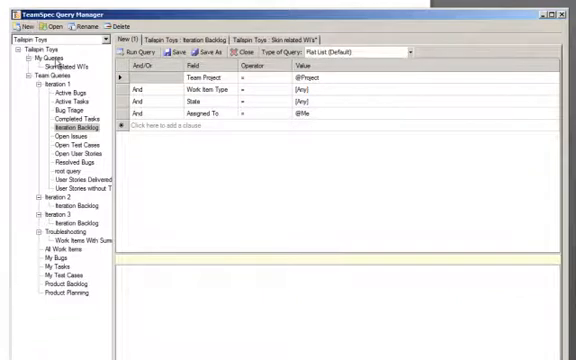
- Create another query under My Queries with a clause where Title contains 'search'
{"action": "right_click", "coordinate": [40, 65]}
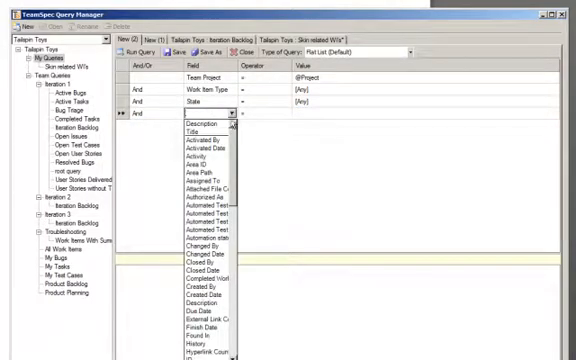
{"action": "left_click", "coordinate": [180, 133]}
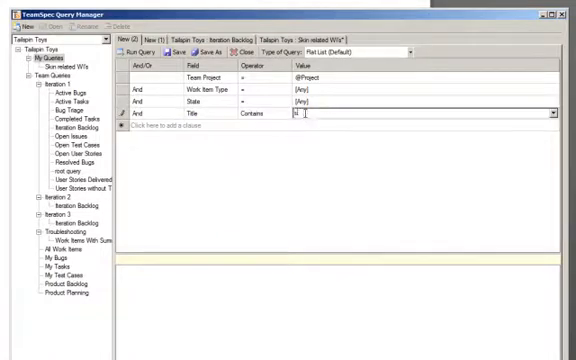
{"action": "type", "text": "search"}
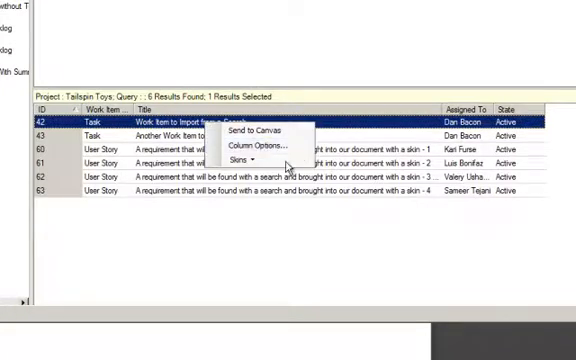
- Browse the skins available for the first query result
{"action": "left_click", "coordinate": [243, 160]}
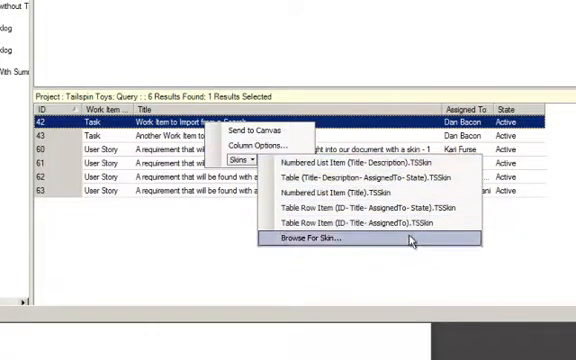
{"action": "left_click", "coordinate": [316, 241]}
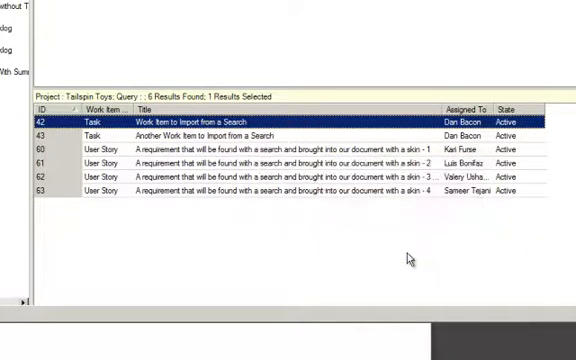